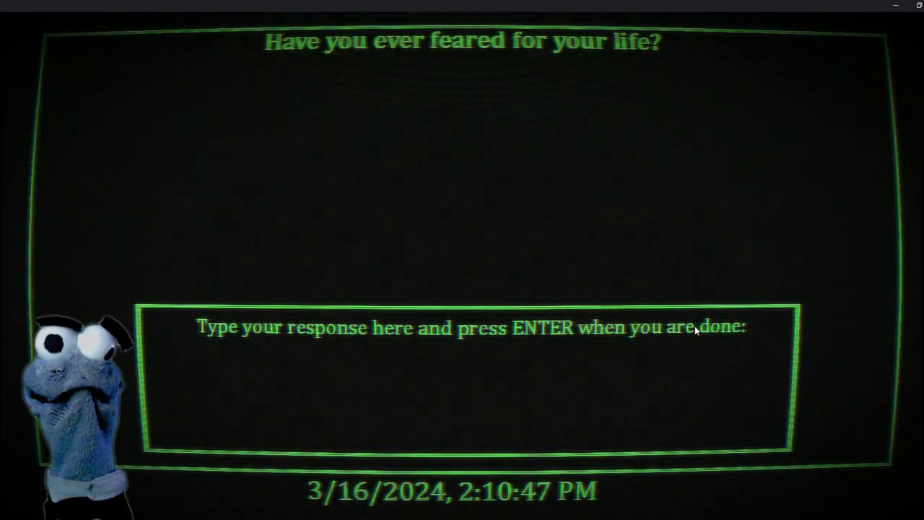
# Answer the fear and people-in-walls prompts with 'POOP', reaching the 'Are you having fun?' question
pyautogui.write('POOP')
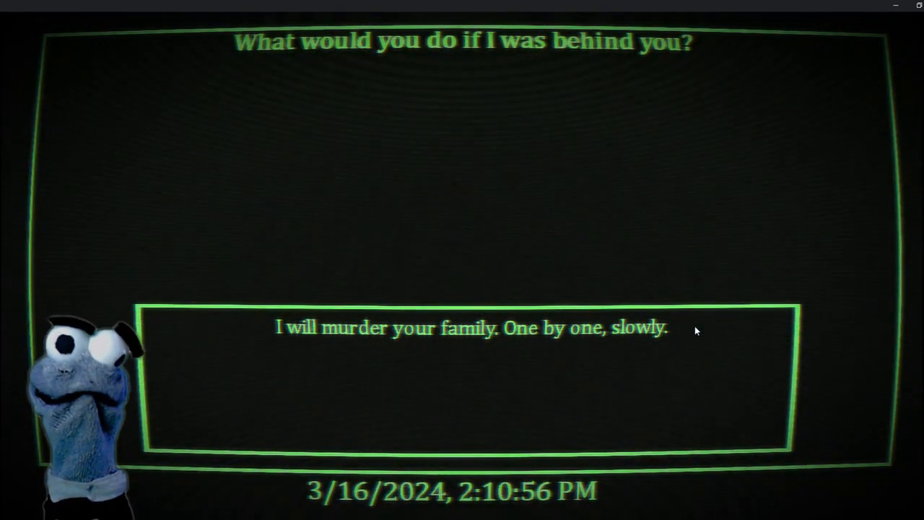
pyautogui.press('Return')
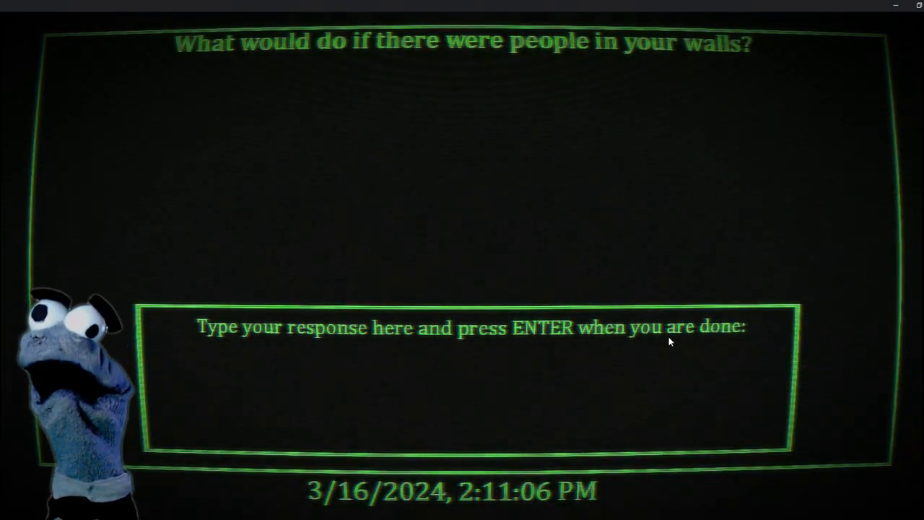
pyautogui.write('P')
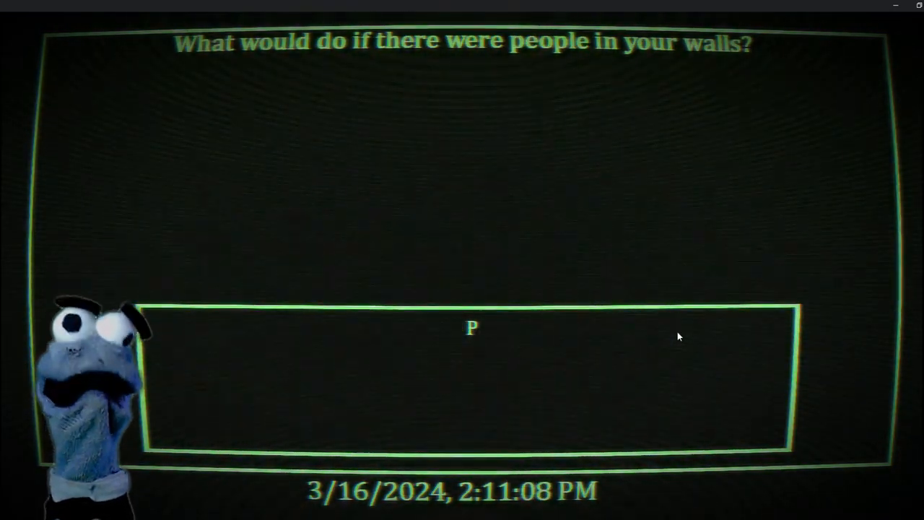
pyautogui.write('OOP')
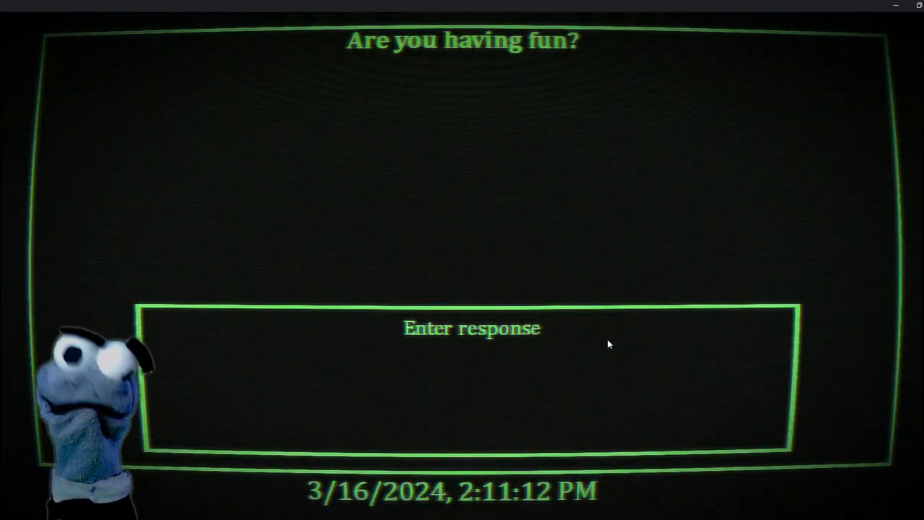
# Answer 'POOP' to 'Are you having fun?' and submit to reach LEVEL 8 COMPLETE
pyautogui.write('PO')
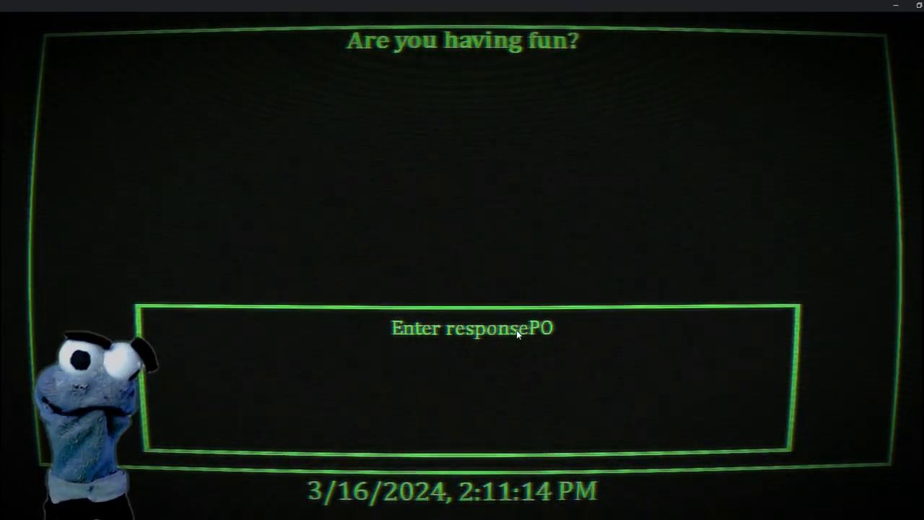
pyautogui.write('OP')
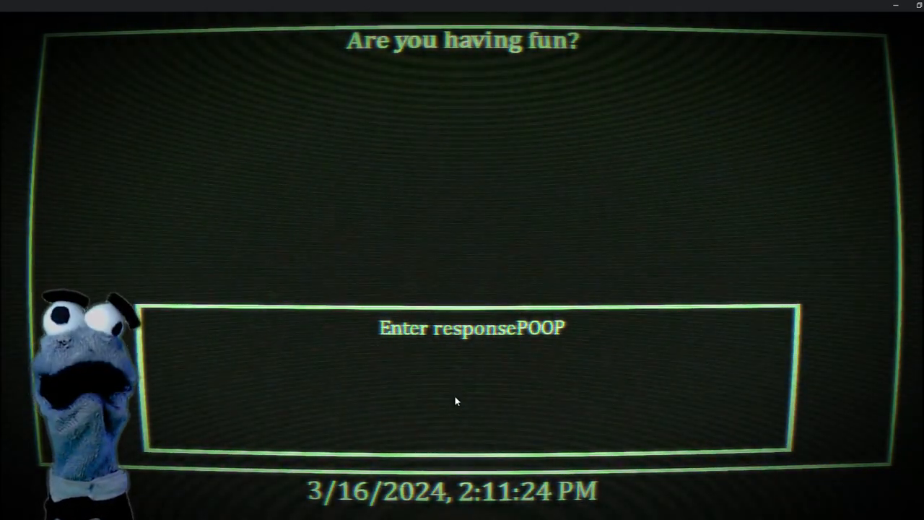
pyautogui.press('Return')
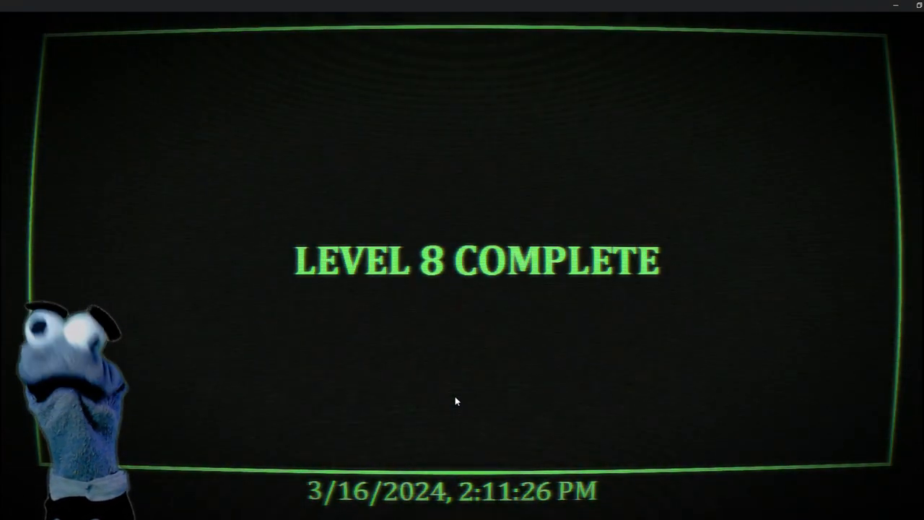